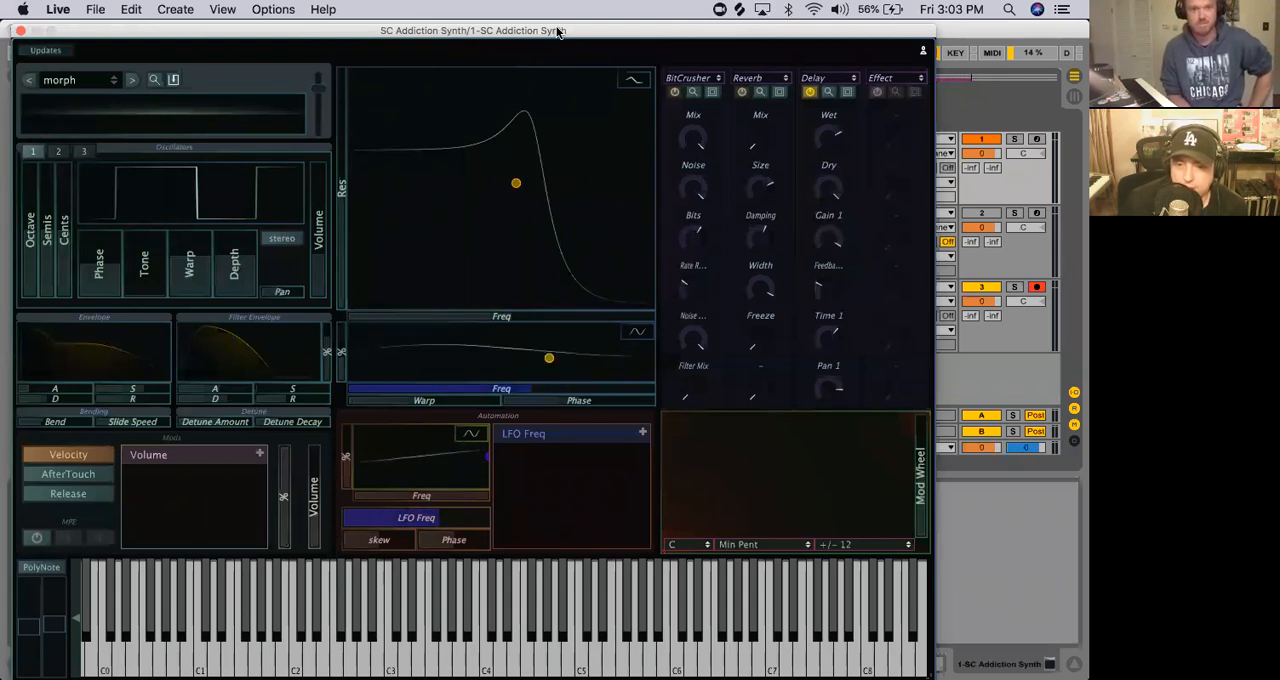
left_click_drag(548, 357, 525, 357)
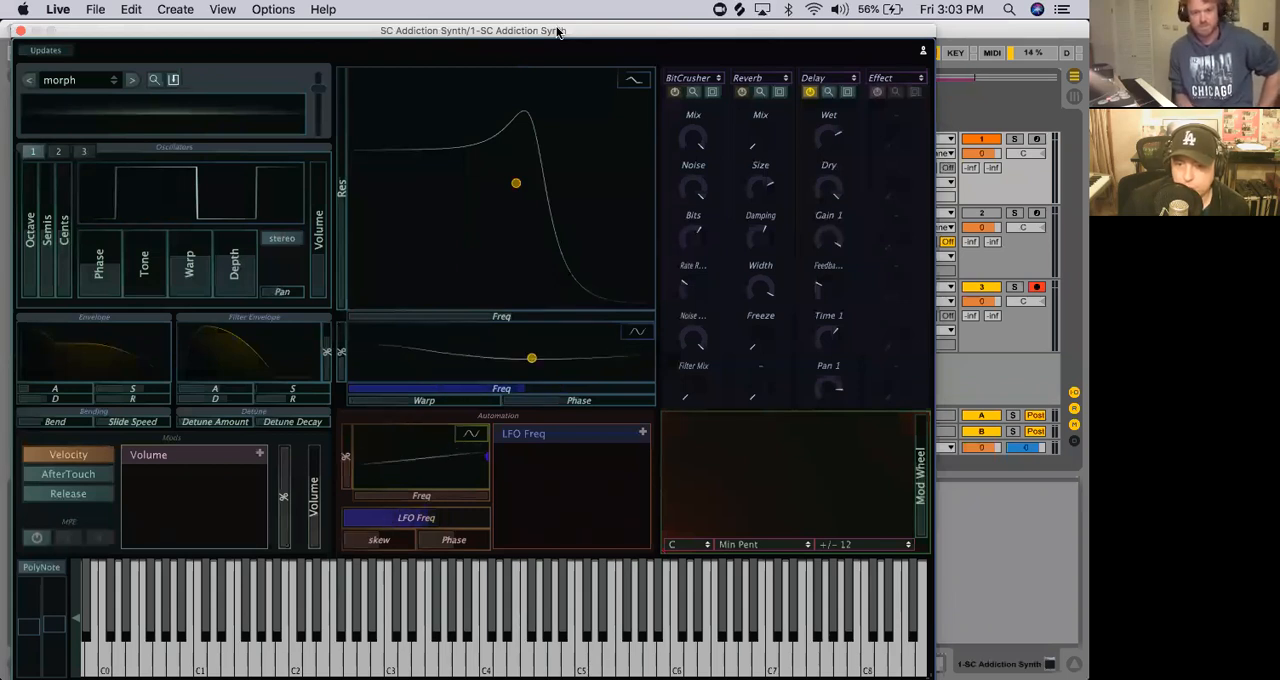
left_click_drag(531, 358, 548, 358)
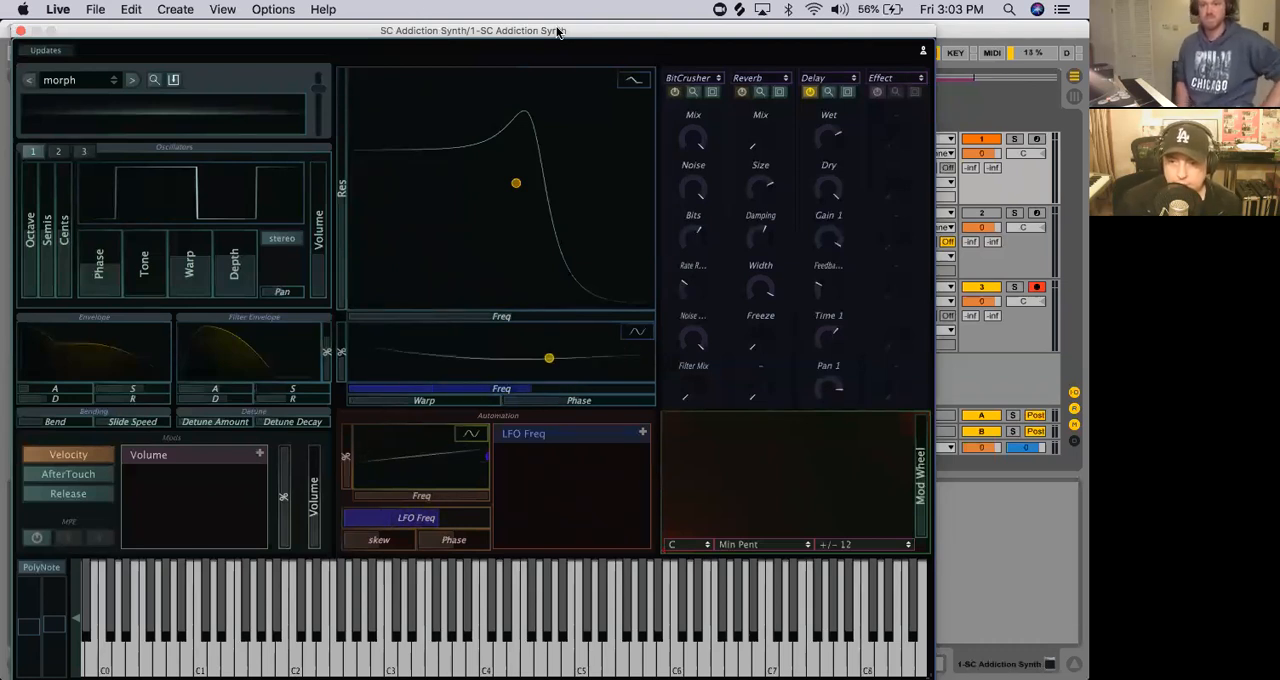
left_click_drag(548, 358, 525, 358)
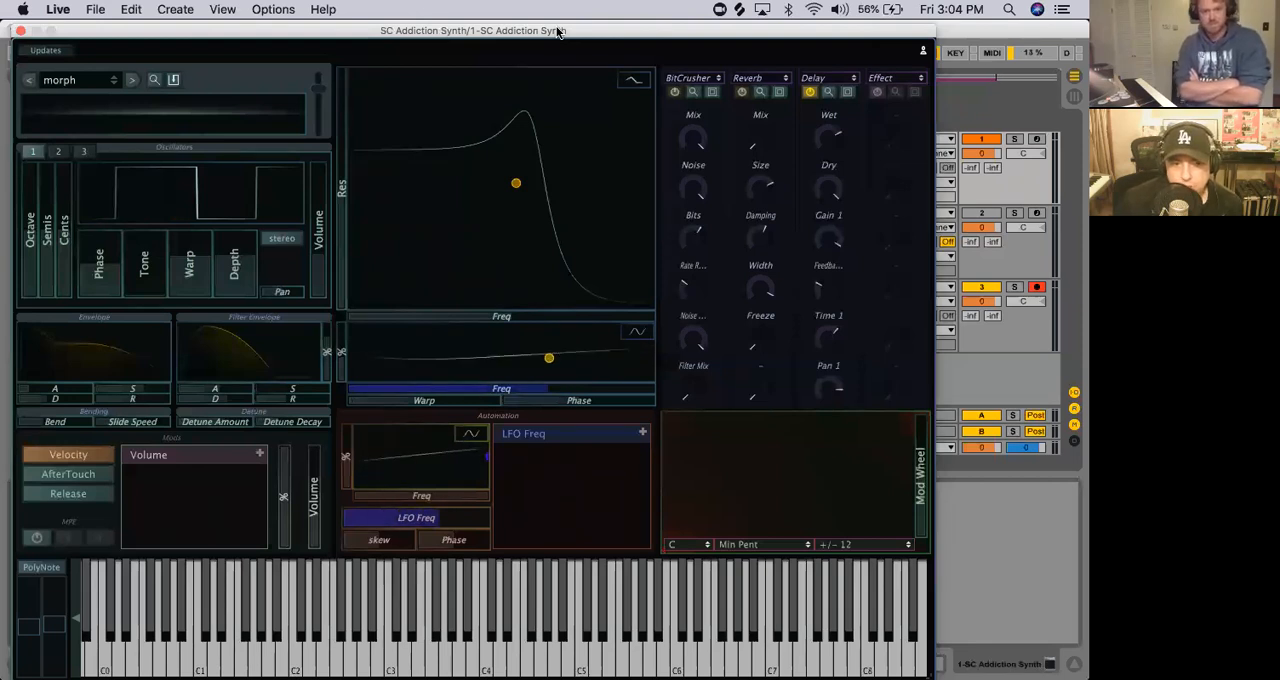
left_click_drag(548, 358, 531, 358)
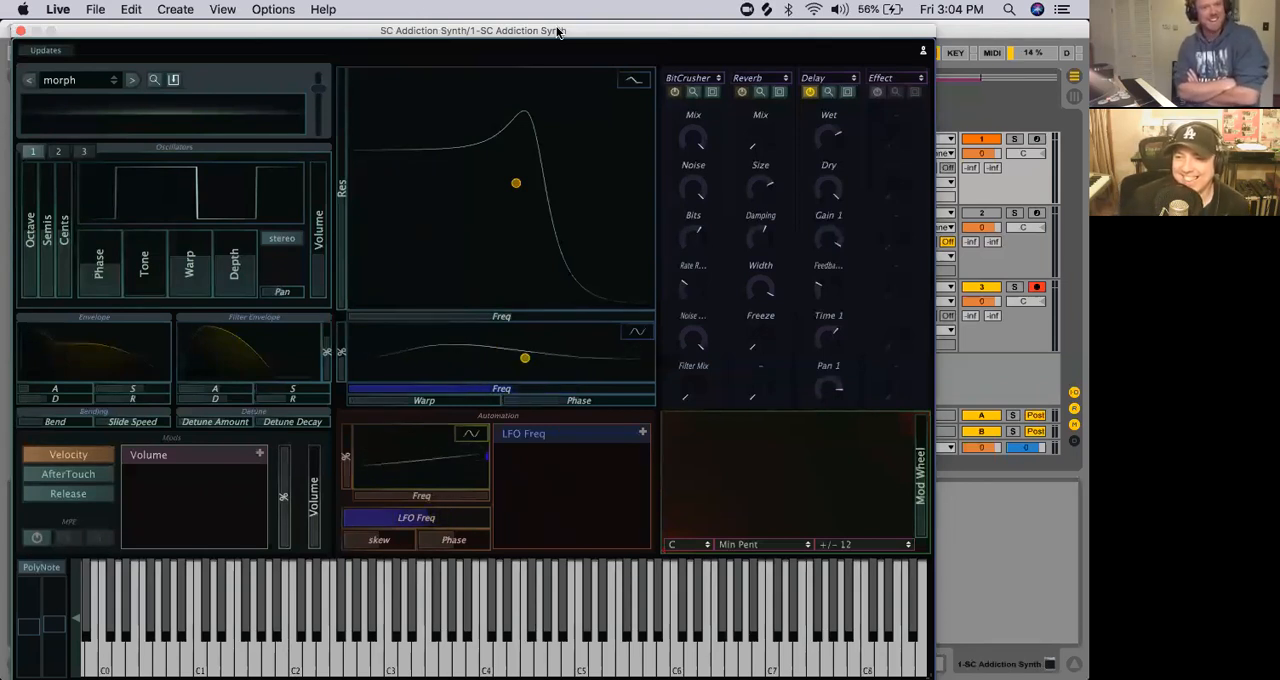
left_click_drag(524, 357, 531, 357)
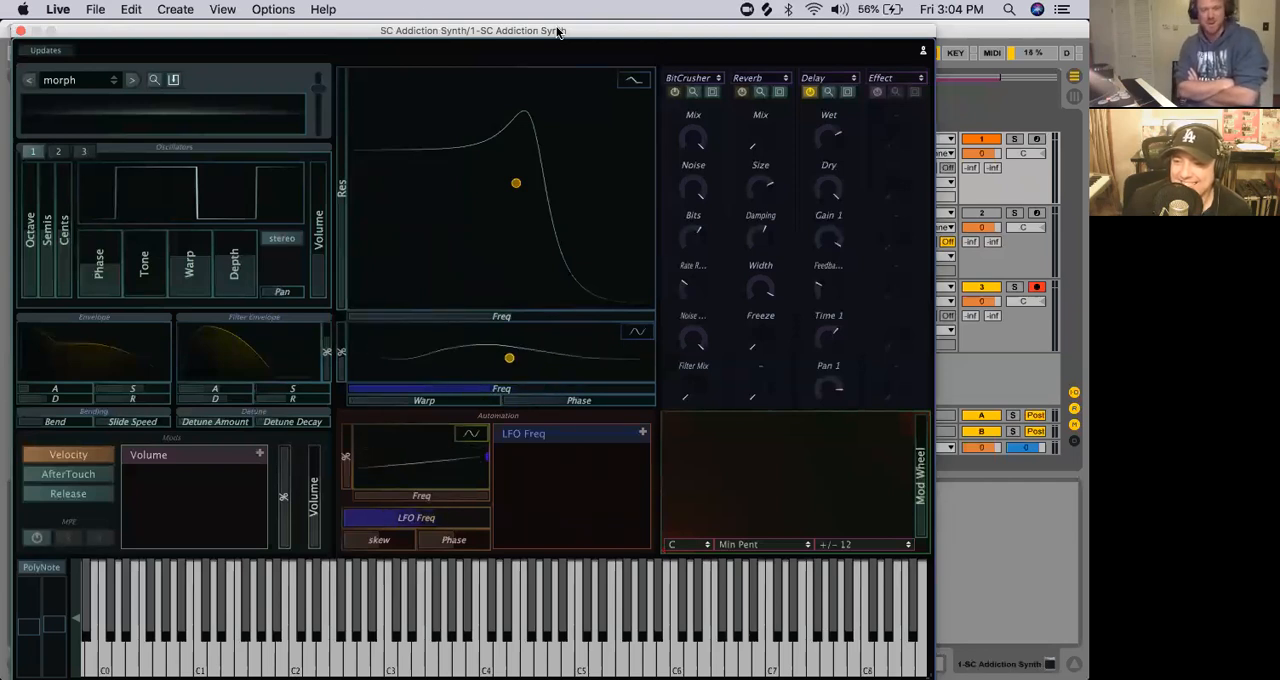
left_click_drag(509, 357, 548, 357)
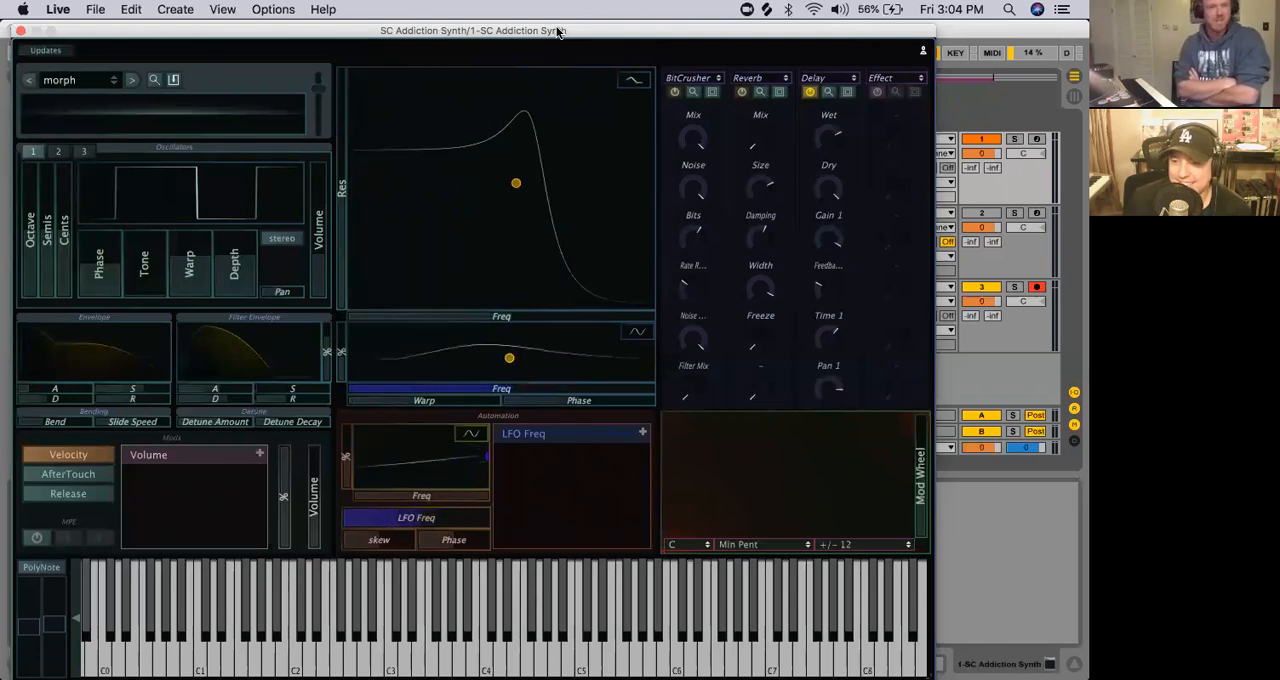
left_click_drag(509, 358, 524, 358)
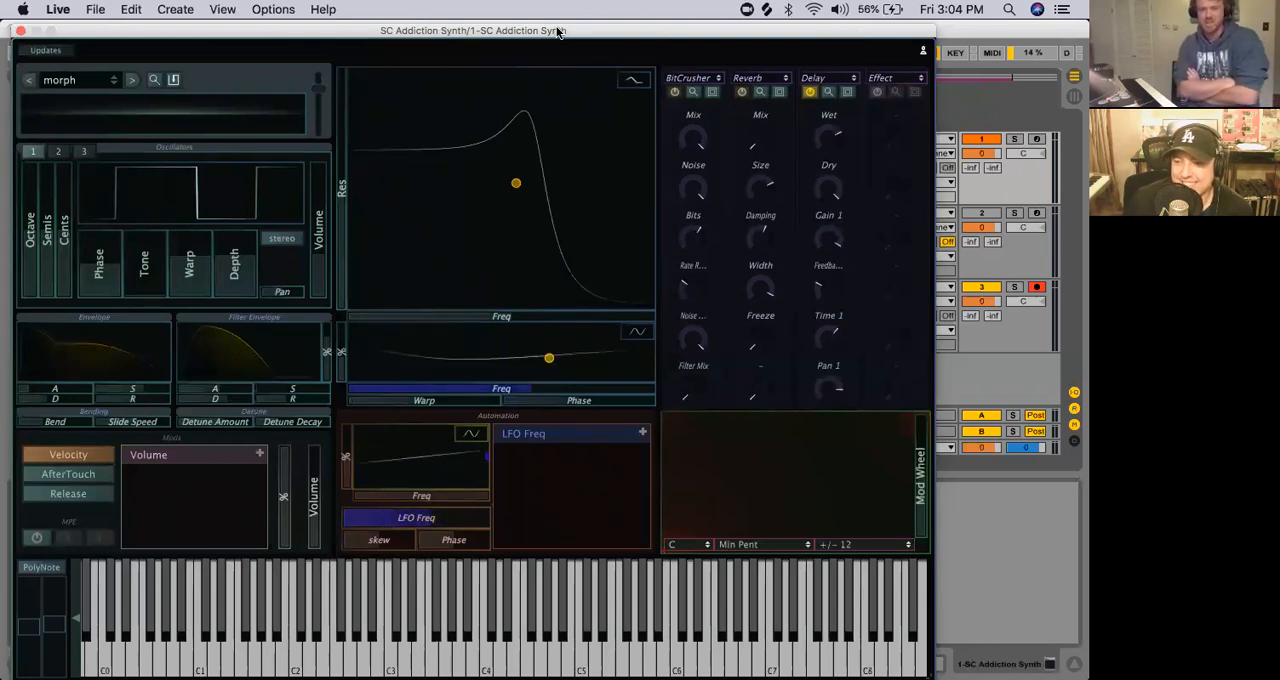
left_click_drag(548, 358, 524, 358)
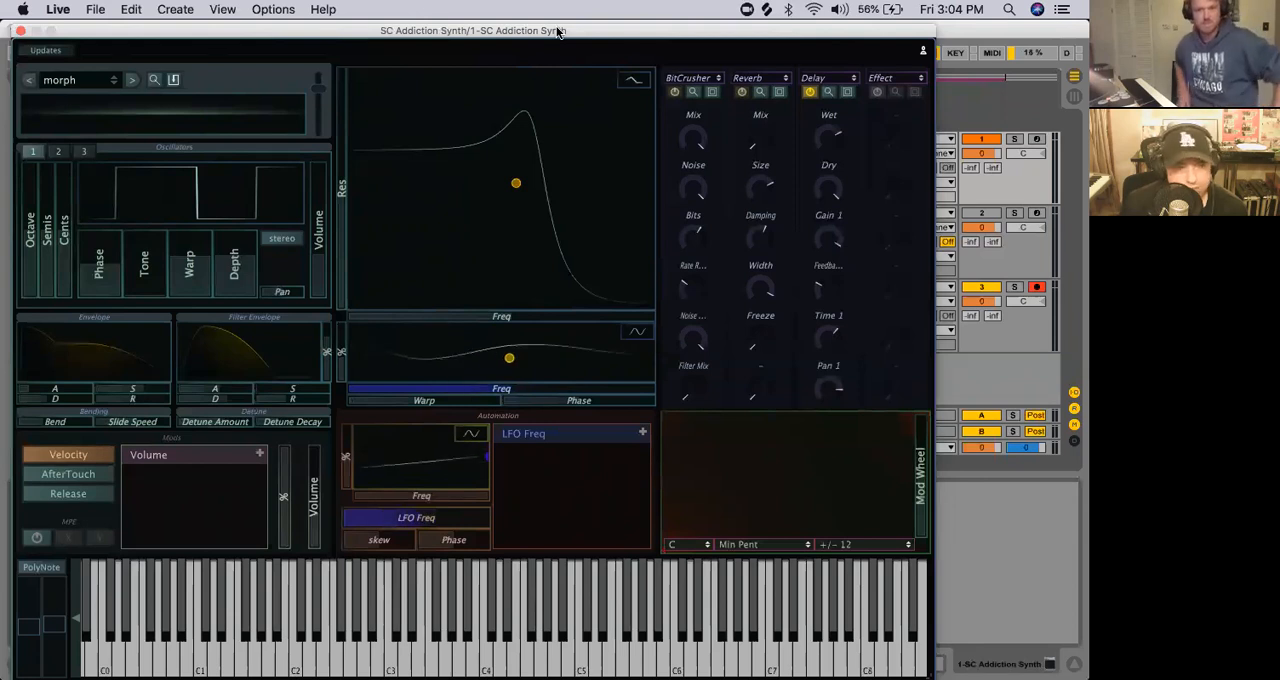
left_click_drag(509, 357, 524, 357)
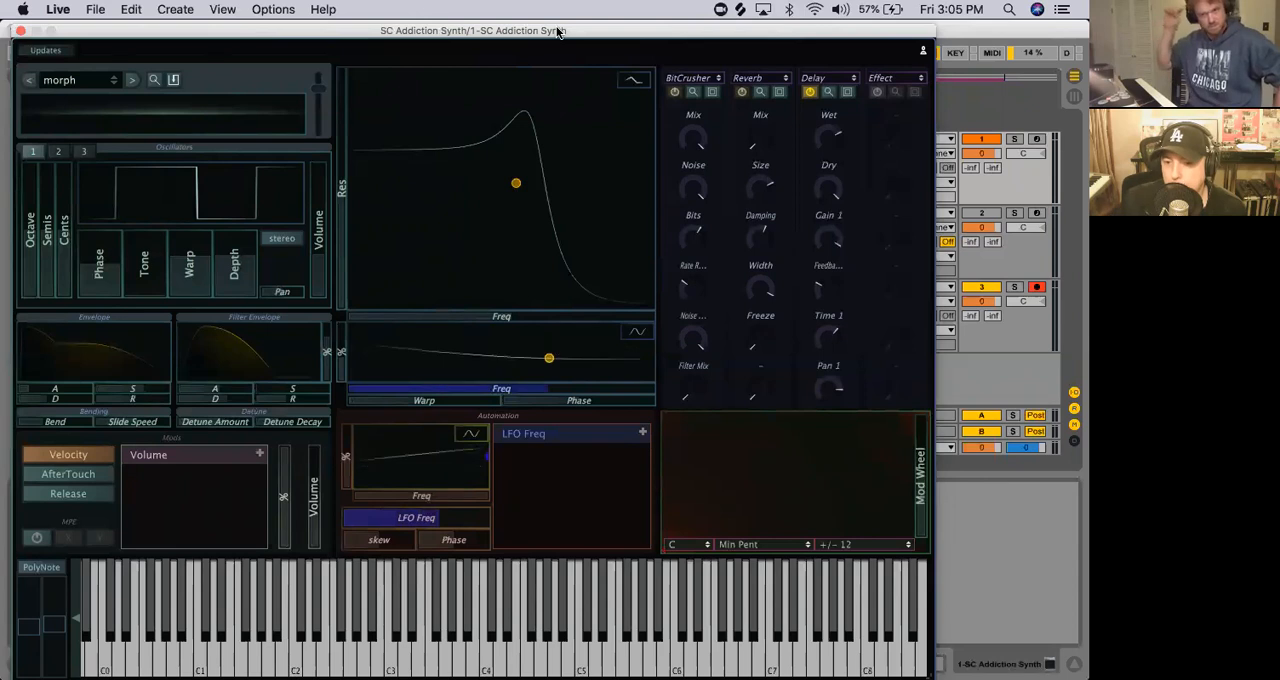
left_click_drag(548, 358, 508, 357)
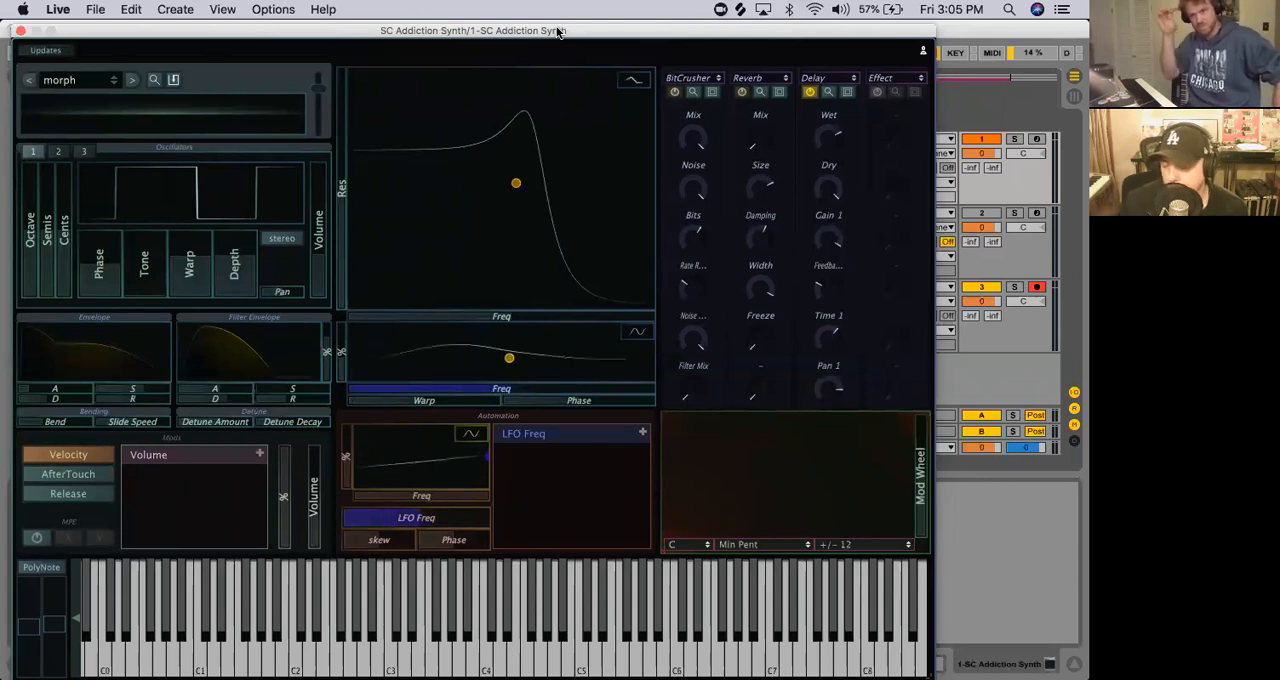
left_click_drag(508, 358, 524, 358)
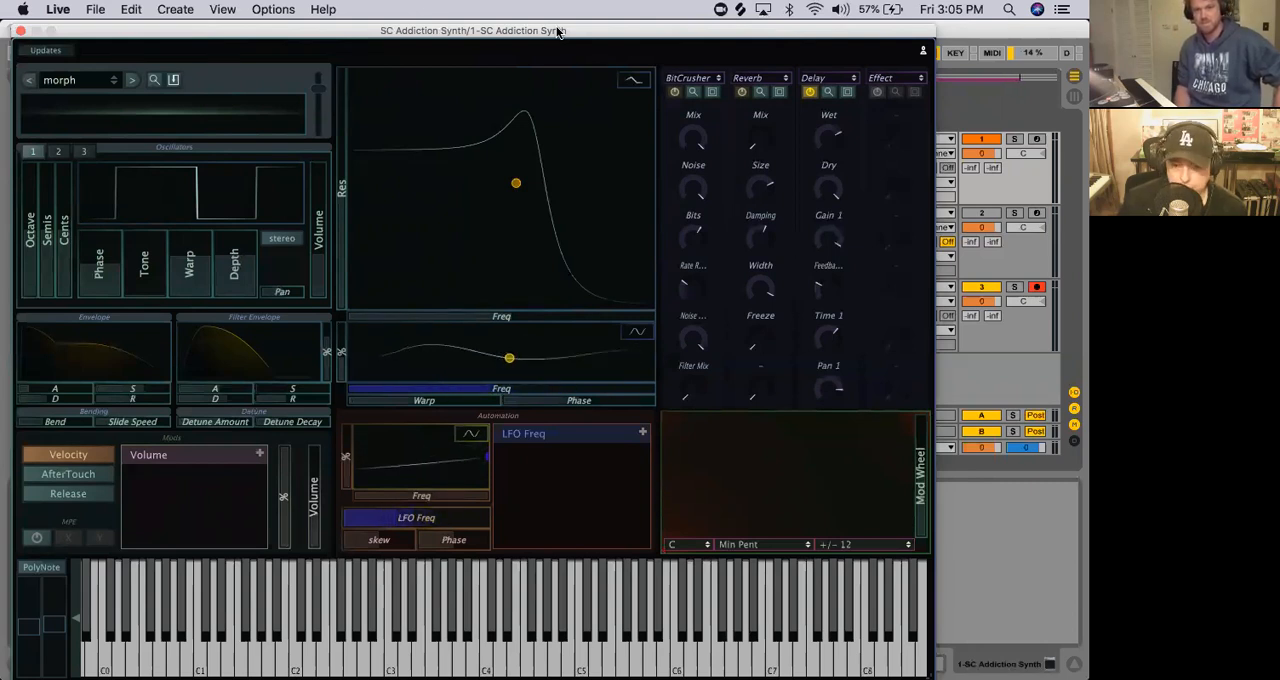
left_click_drag(509, 358, 549, 358)
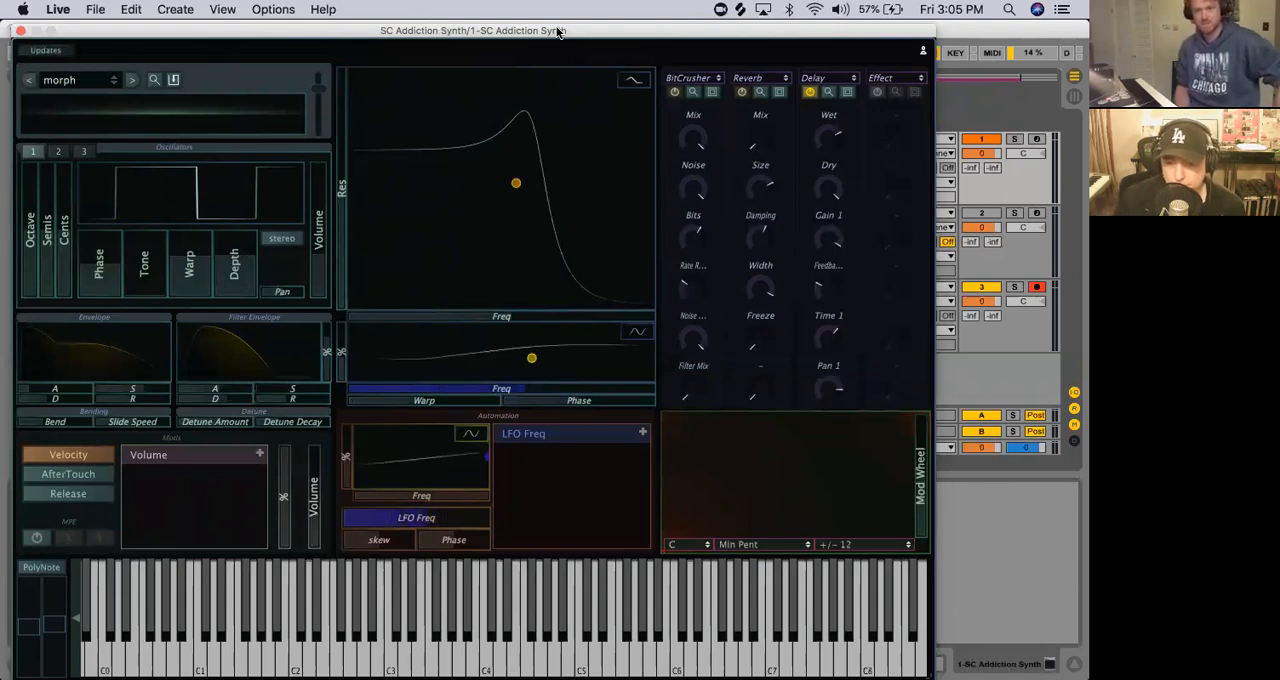
left_click_drag(531, 357, 524, 357)
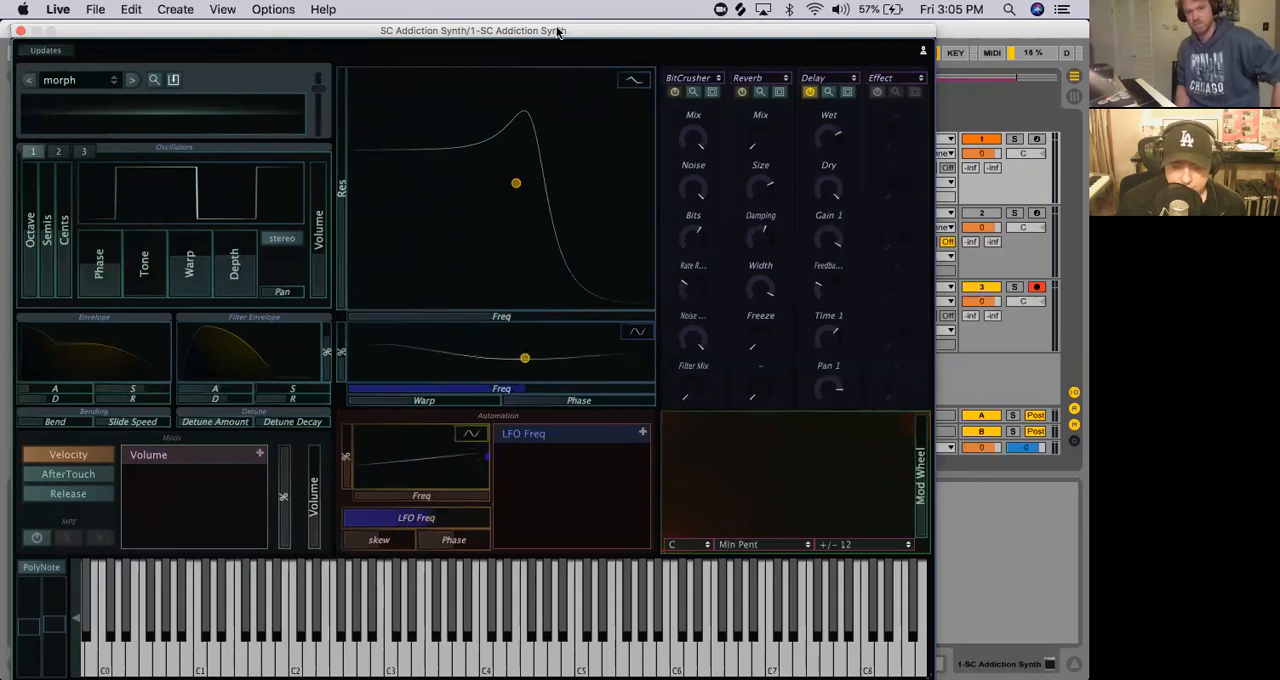
left_click_drag(524, 357, 548, 357)
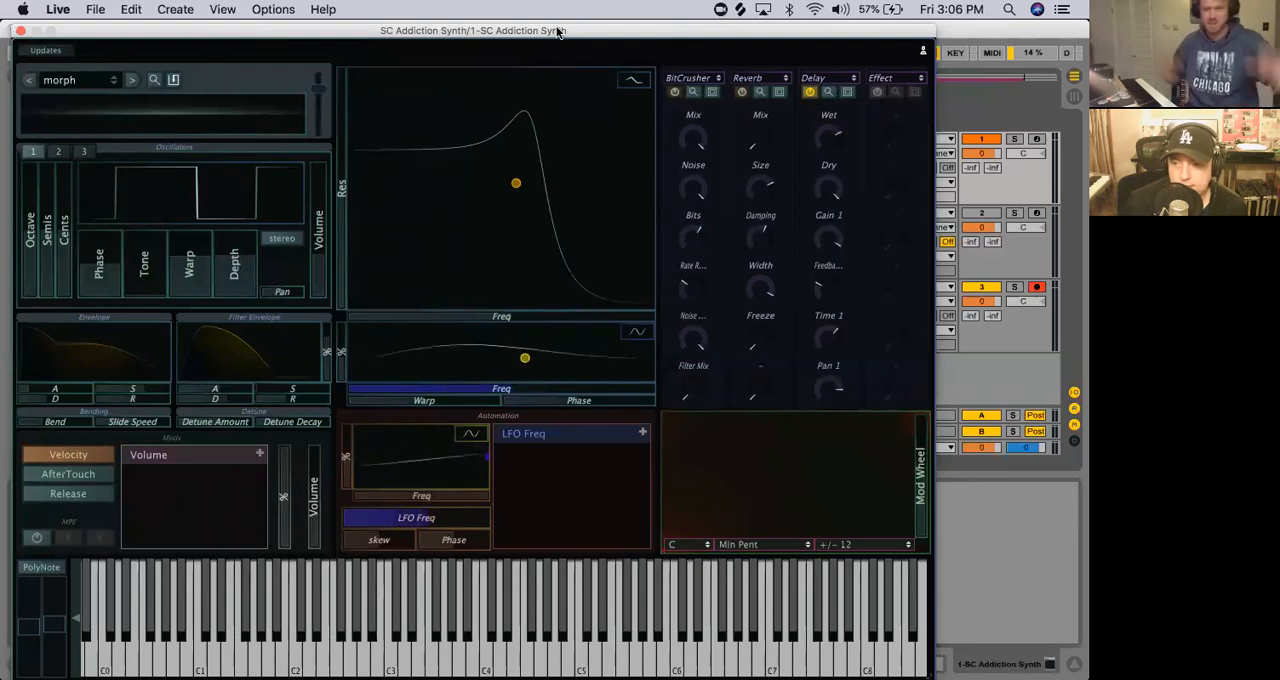
left_click_drag(524, 358, 548, 358)
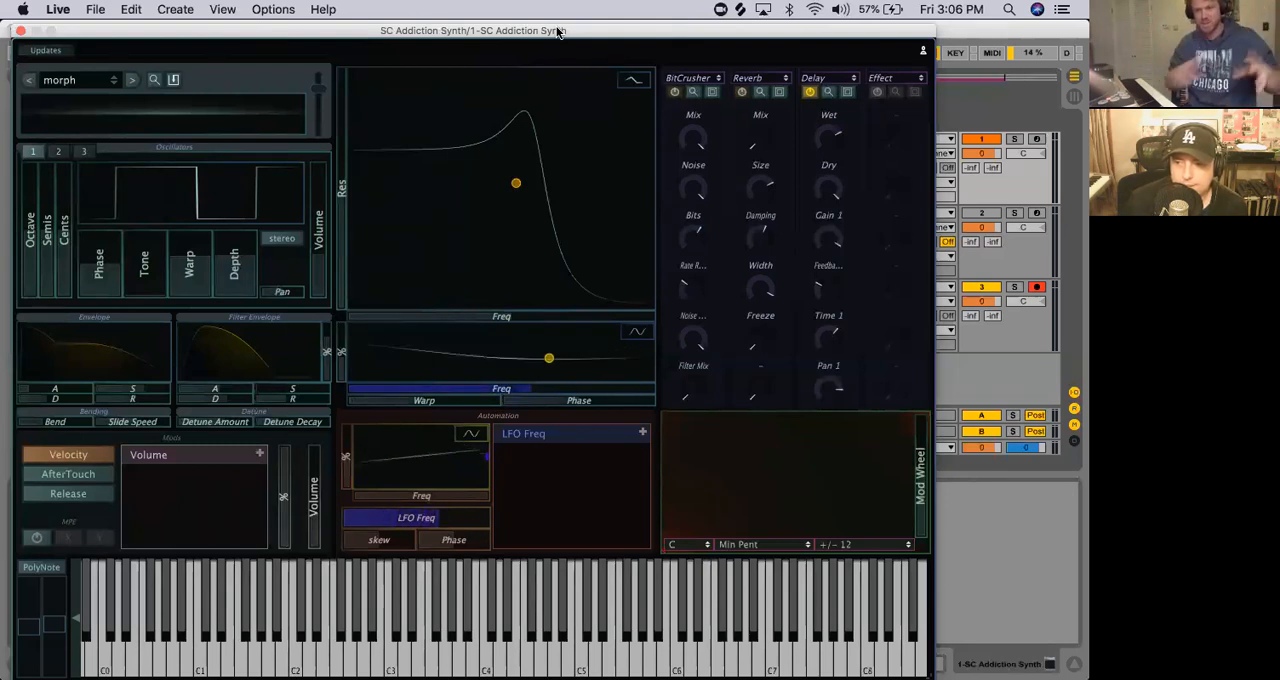